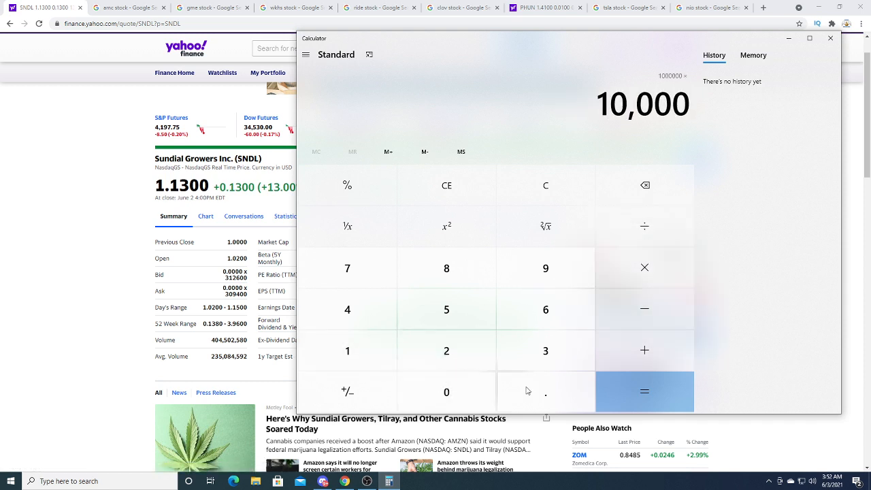
Close Windows Calculator to reveal the Sundial Growers quote page.
{"action": "left_click", "coordinate": [644, 392]}
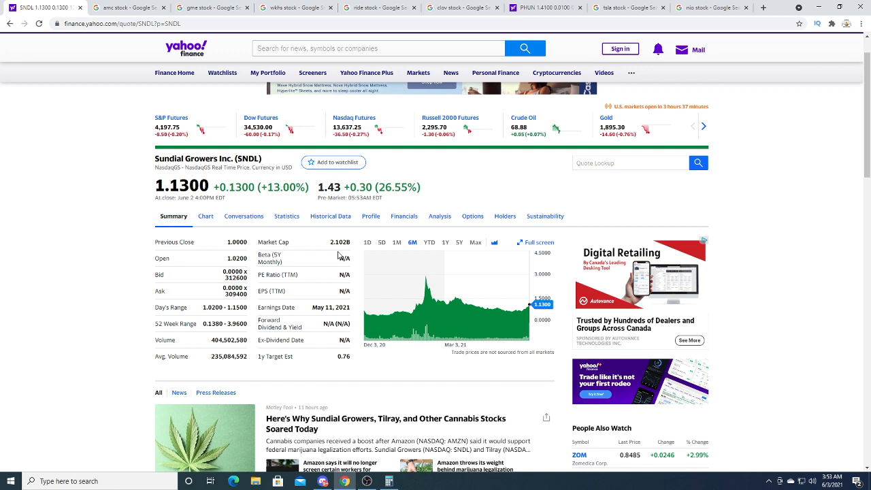
Open the SNDL interactive chart and show one year of prices.
{"action": "left_click", "coordinate": [206, 216]}
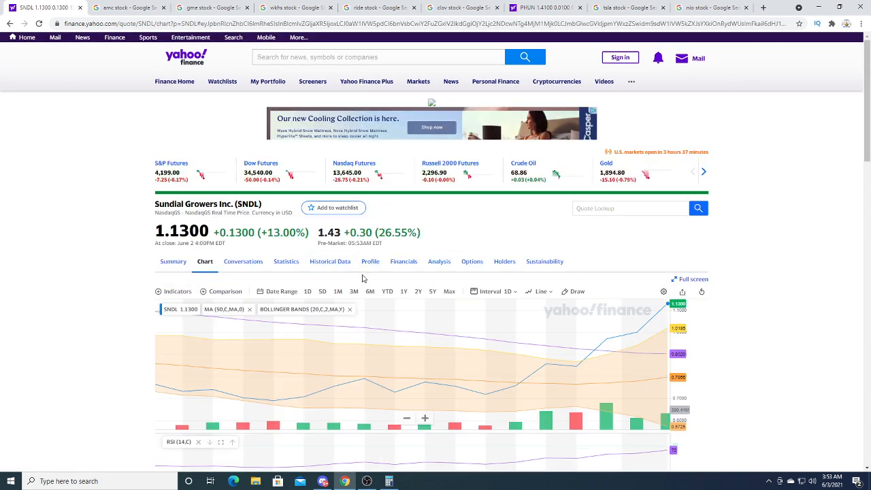
{"action": "left_click", "coordinate": [404, 291]}
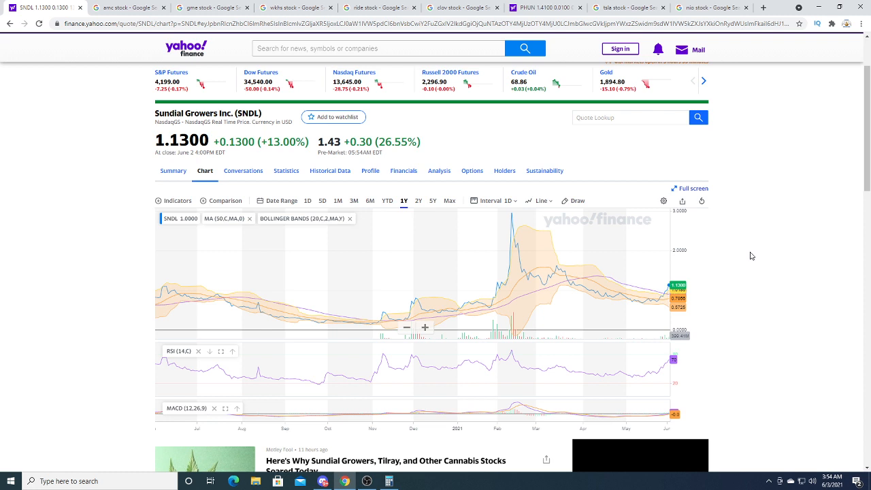
Open Sundial Growers' financial statements from the chart view.
{"action": "left_click", "coordinate": [403, 171]}
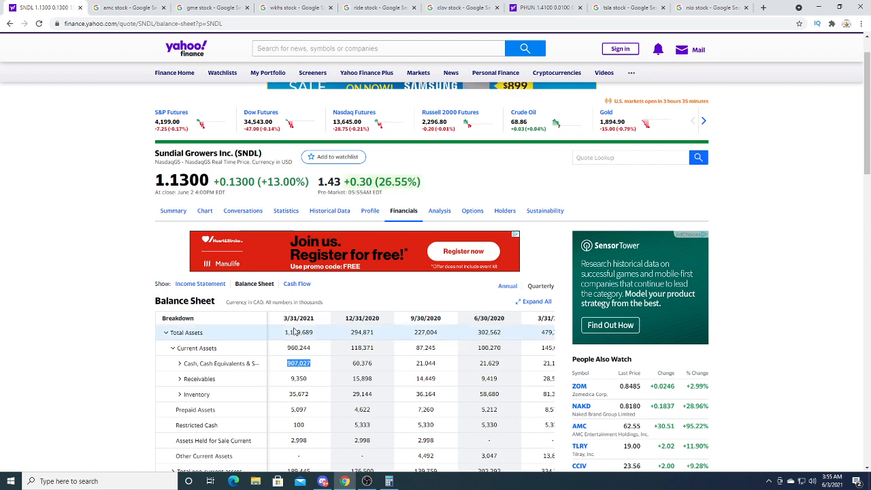
Return to the SNDL summary page with its one-day chart.
{"action": "left_click", "coordinate": [173, 216]}
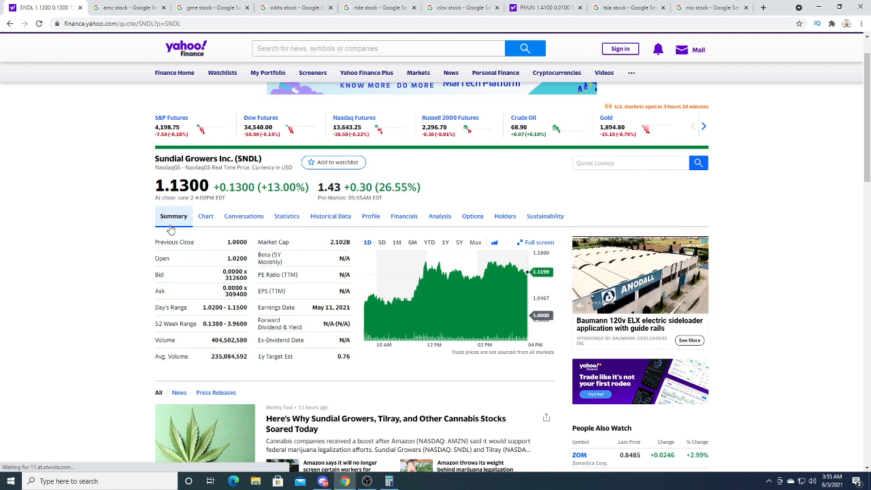
Check the AMC and GME stock results, then open the Lordstown Motors quote.
{"action": "left_click", "coordinate": [126, 8]}
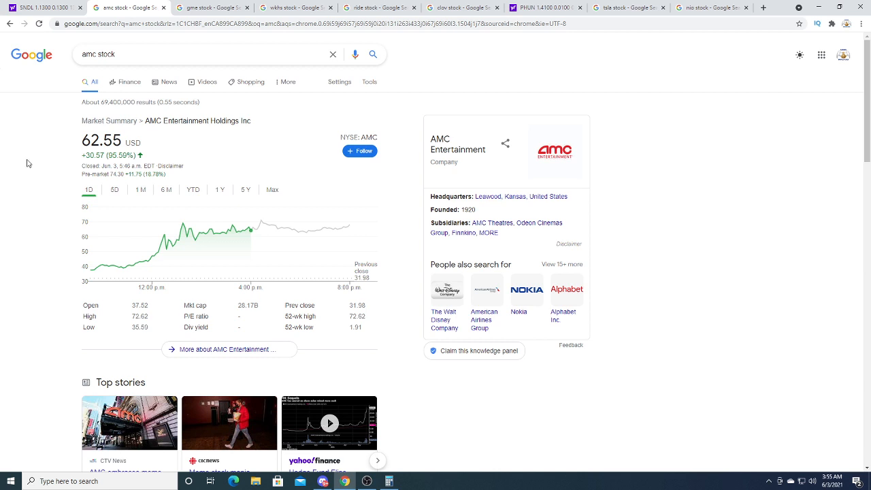
{"action": "left_click", "coordinate": [41, 8]}
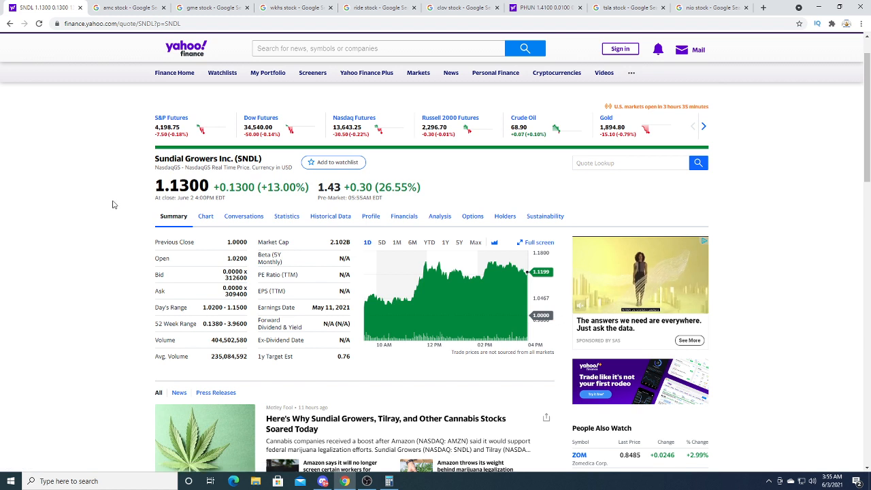
{"action": "mouse_move", "coordinate": [184, 7]}
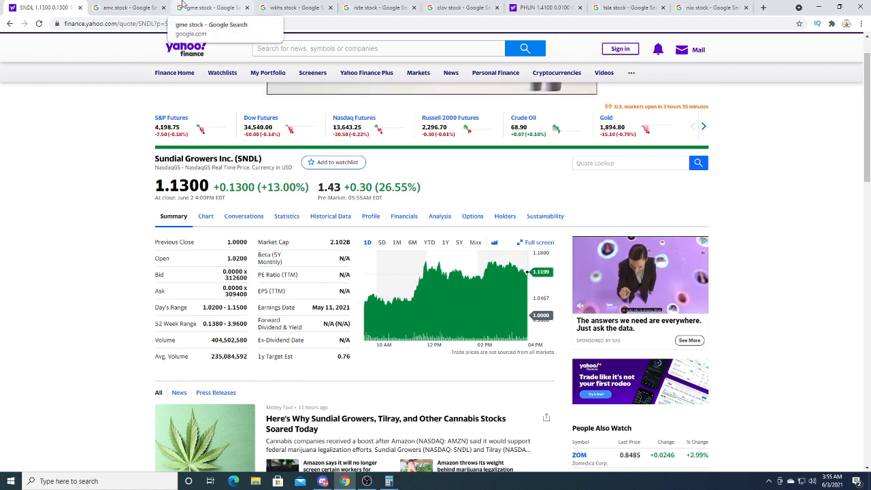
{"action": "left_click", "coordinate": [211, 7]}
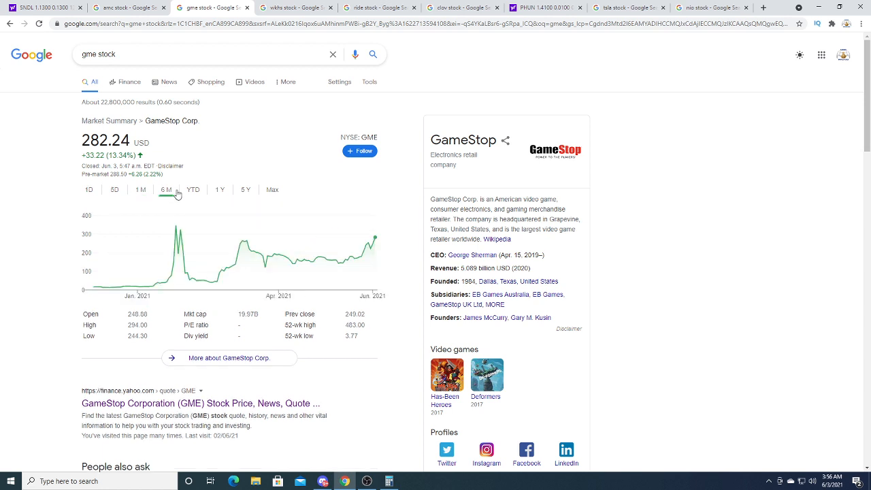
{"action": "mouse_move", "coordinate": [395, 231]}
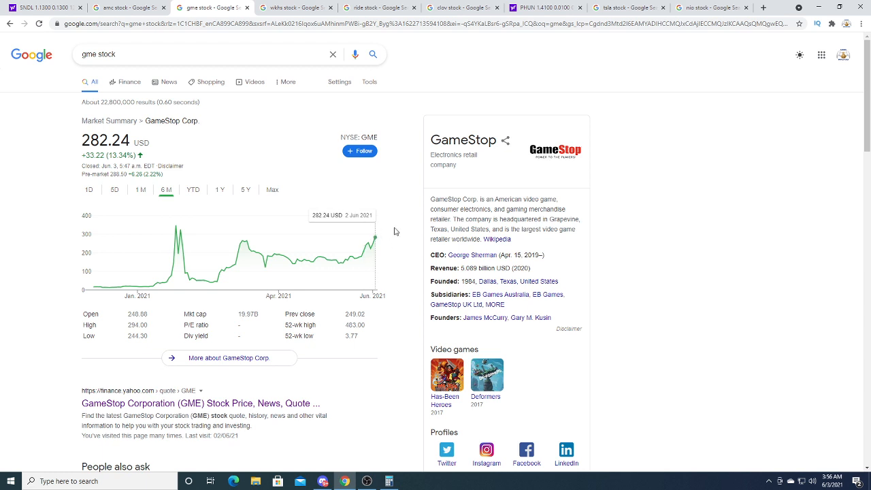
{"action": "left_click", "coordinate": [296, 8]}
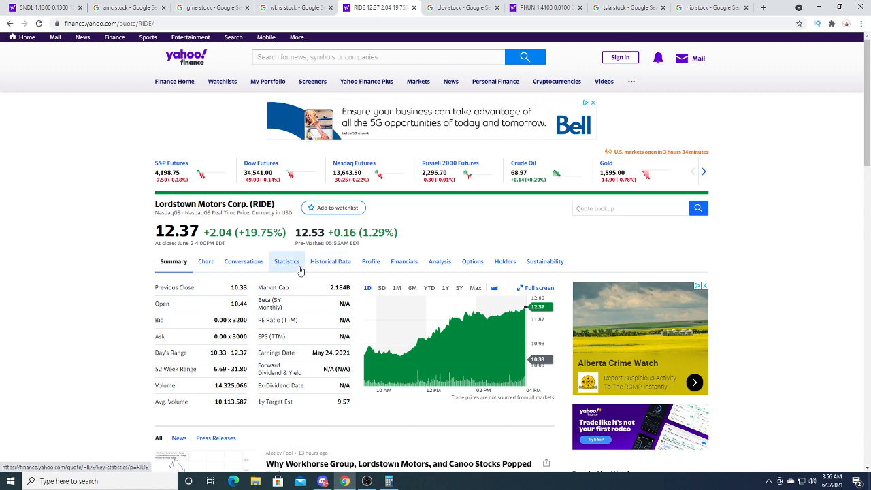
View RIDE key statistics, then switch to the Phunware quote page.
{"action": "left_click", "coordinate": [286, 261]}
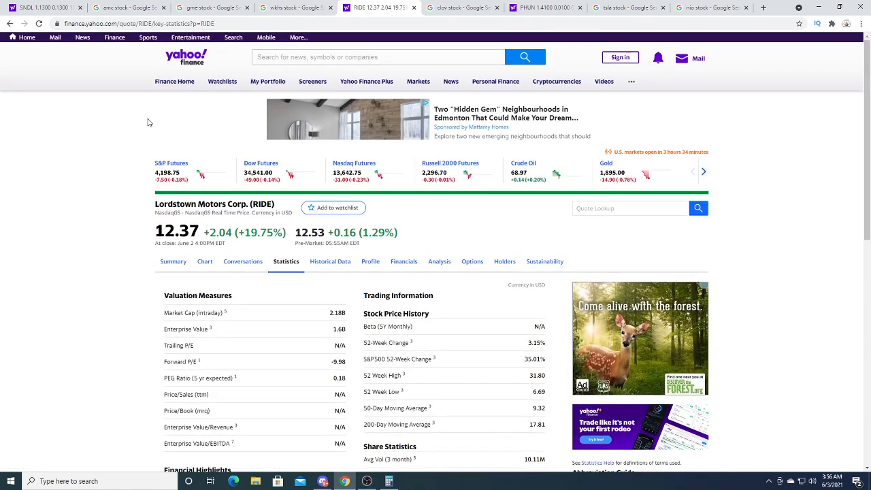
{"action": "left_click", "coordinate": [545, 8]}
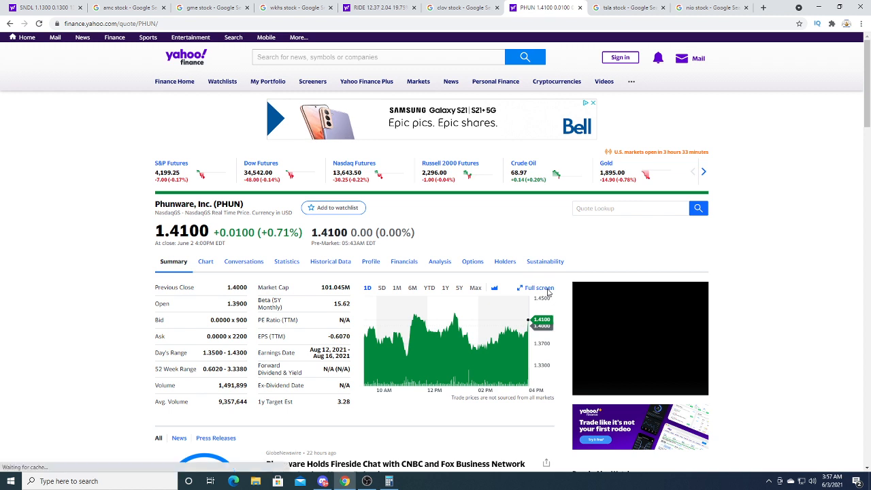